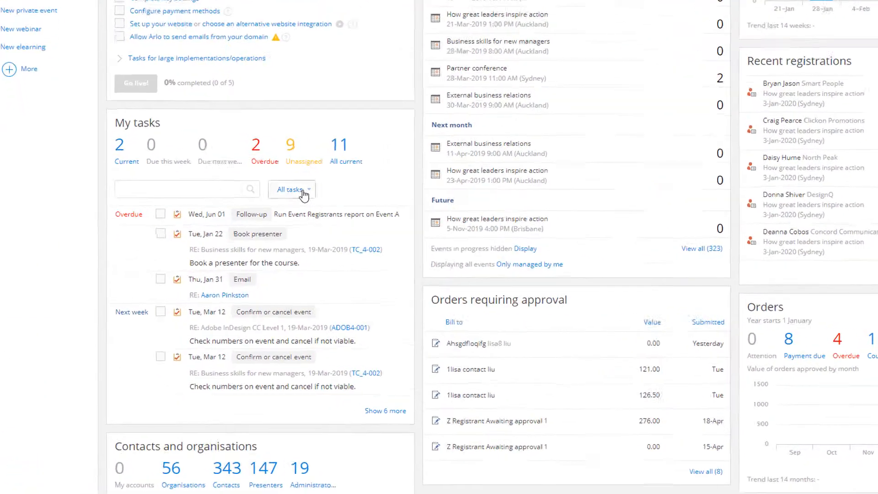
- Tick the overdue Follow-up task to run the Event Registrants report as complete
click(291, 189)
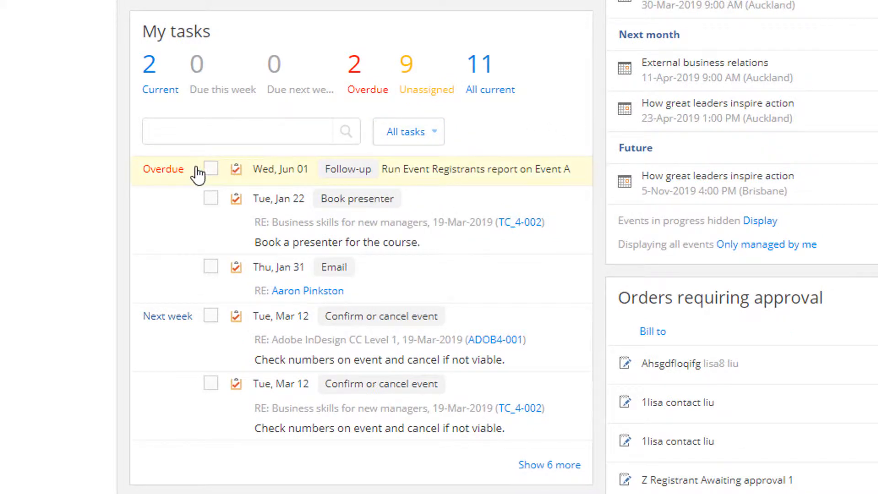
click(210, 168)
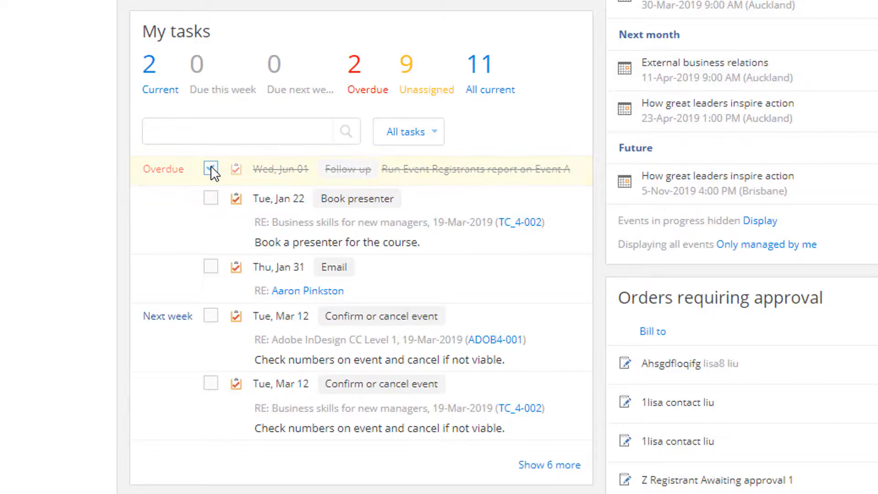